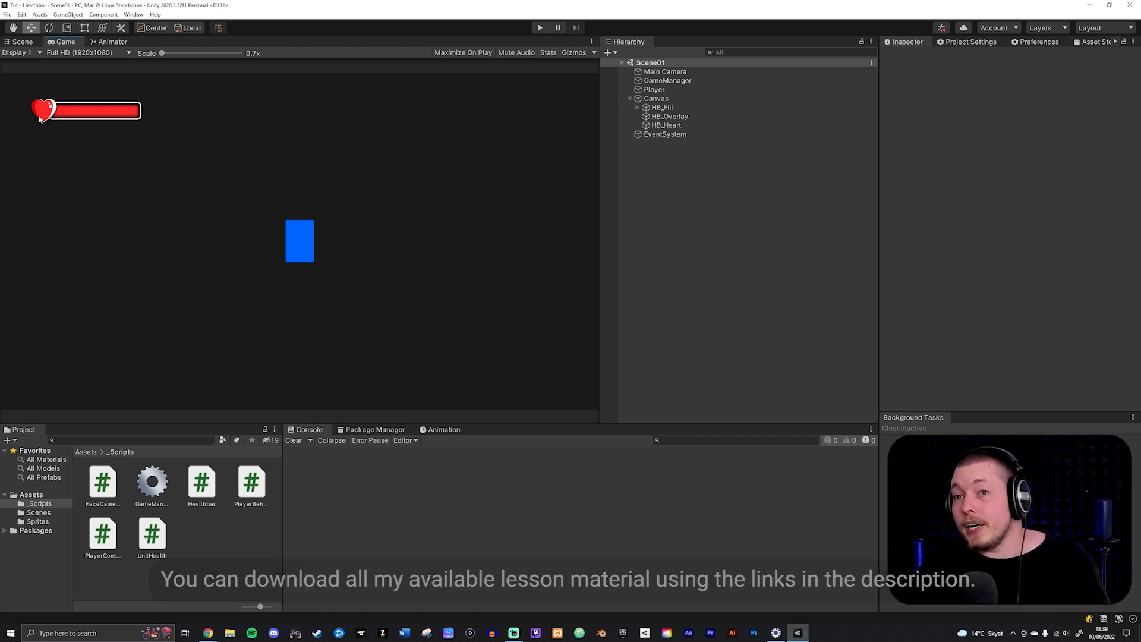
mouse_move(249, 111)
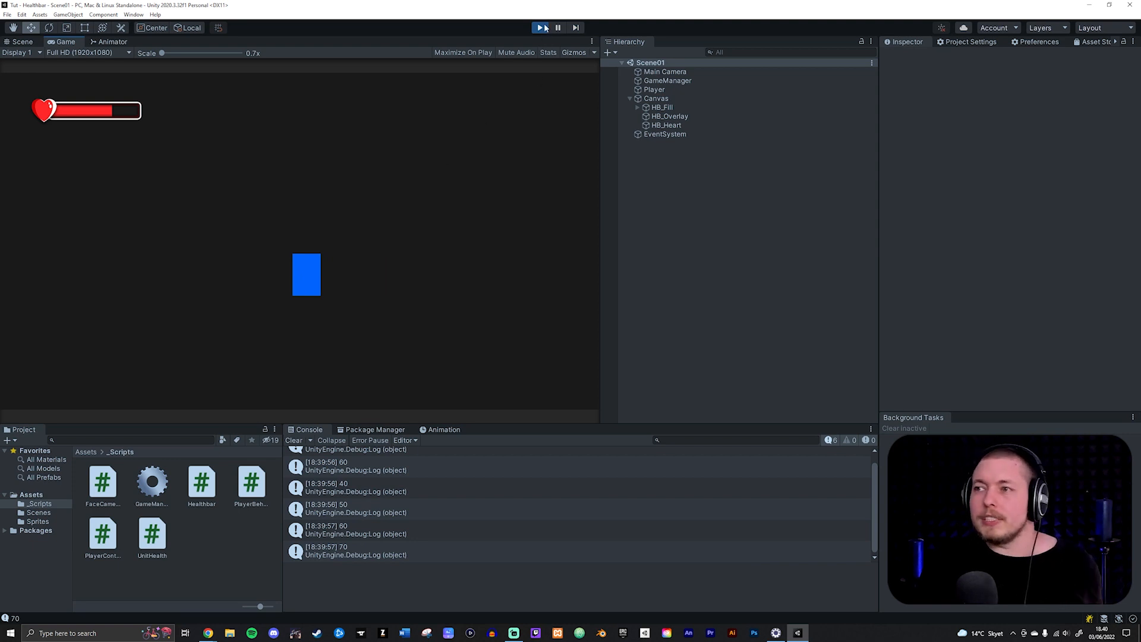
Stop the preview and set the Canvas render mode to World Space
left_click(540, 28)
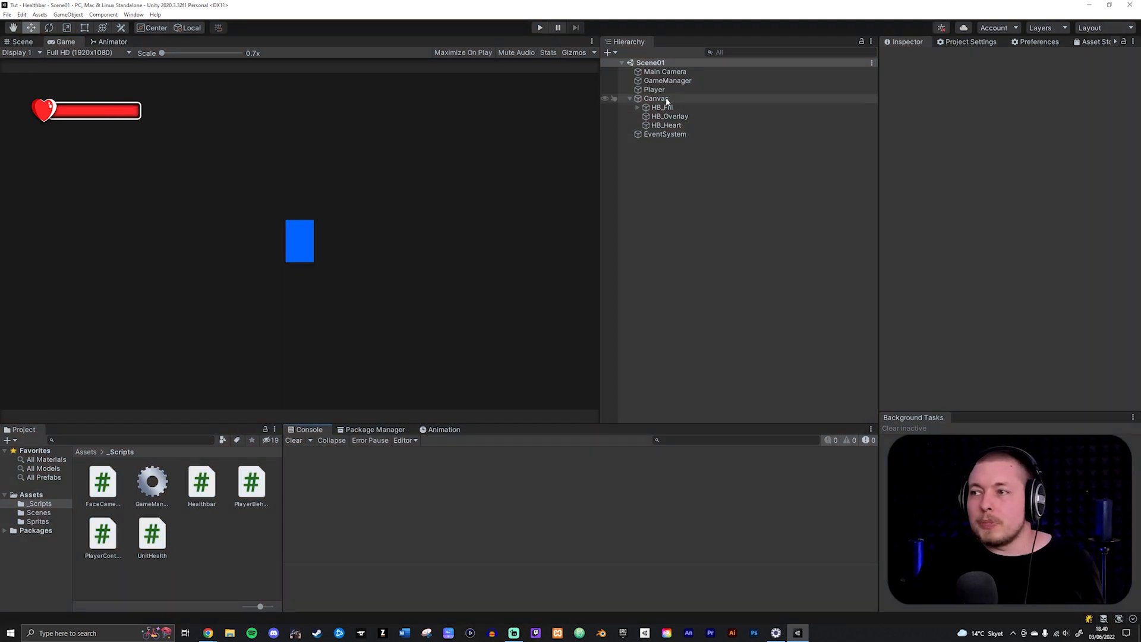
left_click(656, 99)
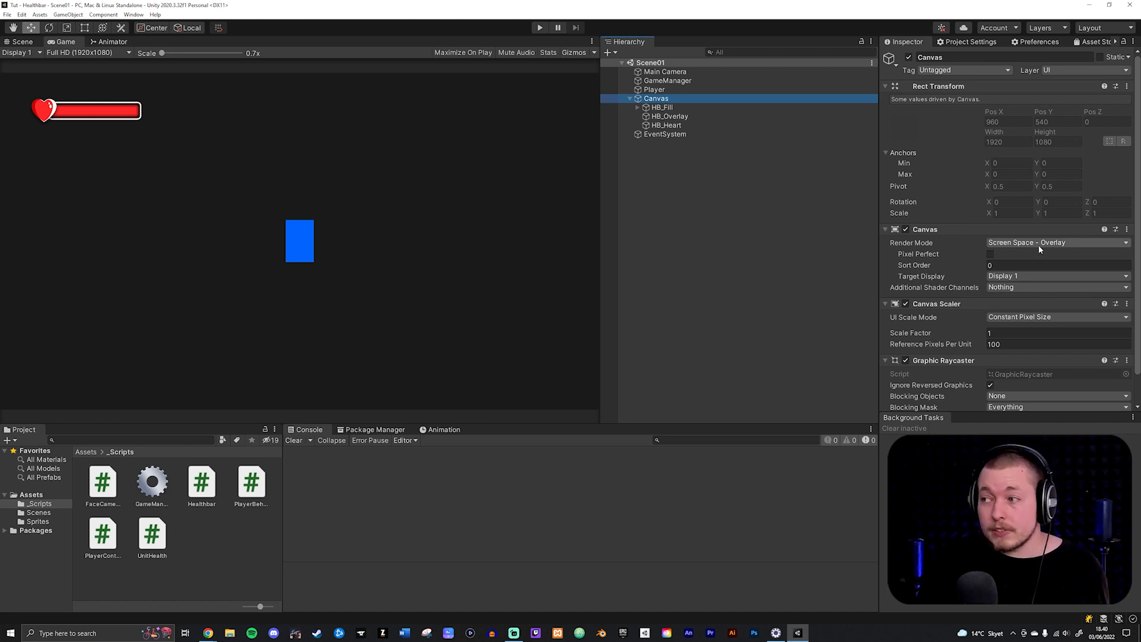
left_click(1056, 242)
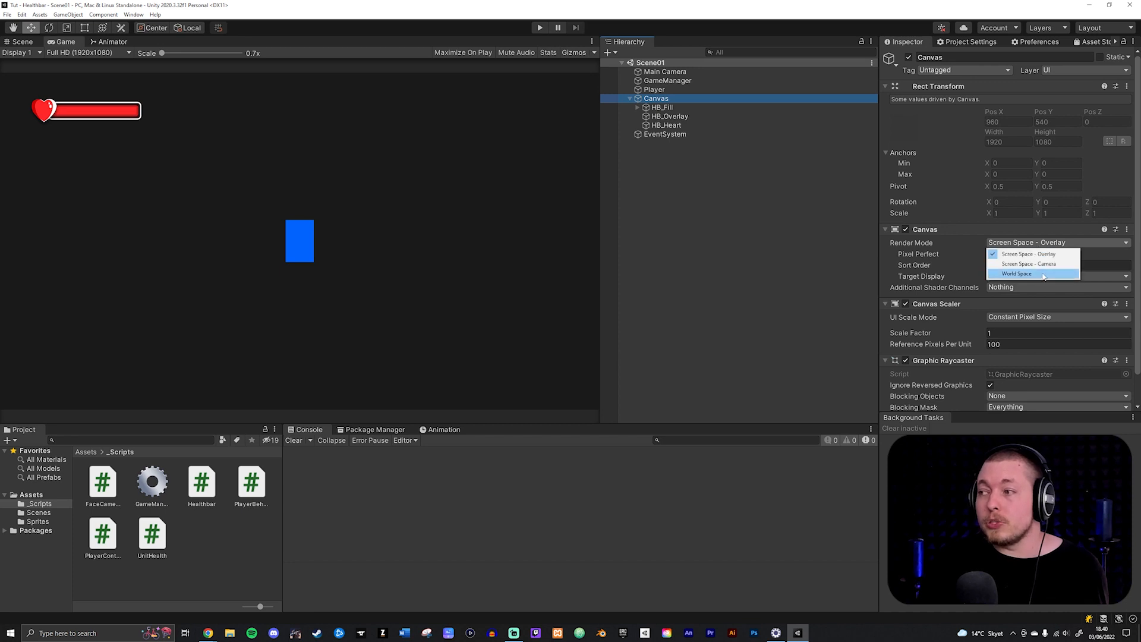
left_click(1018, 274)
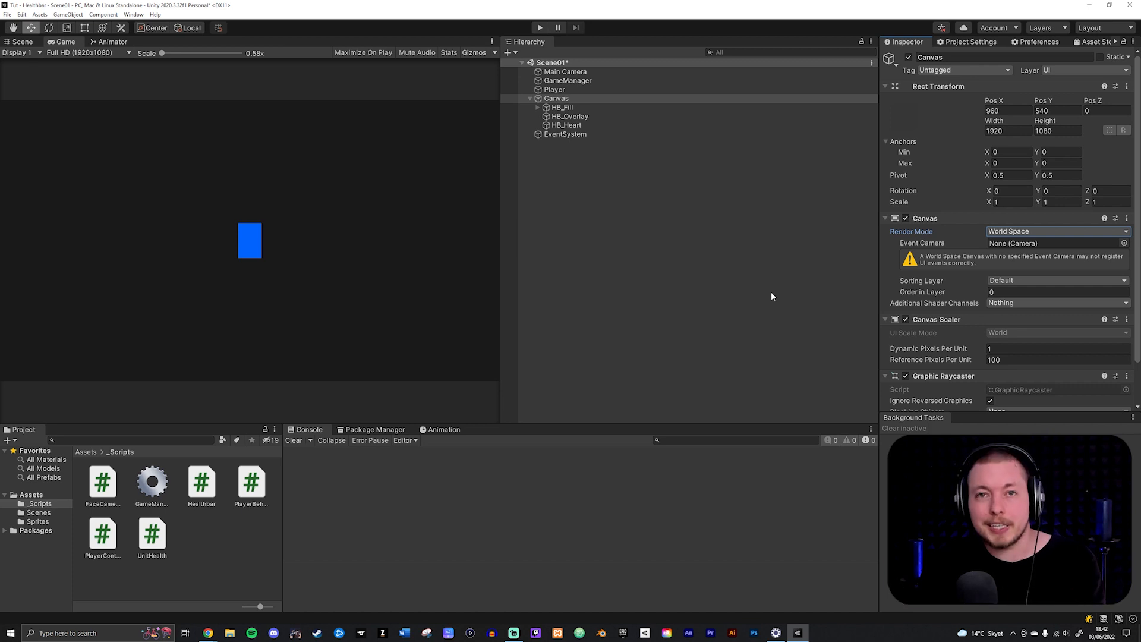
mouse_move(566, 125)
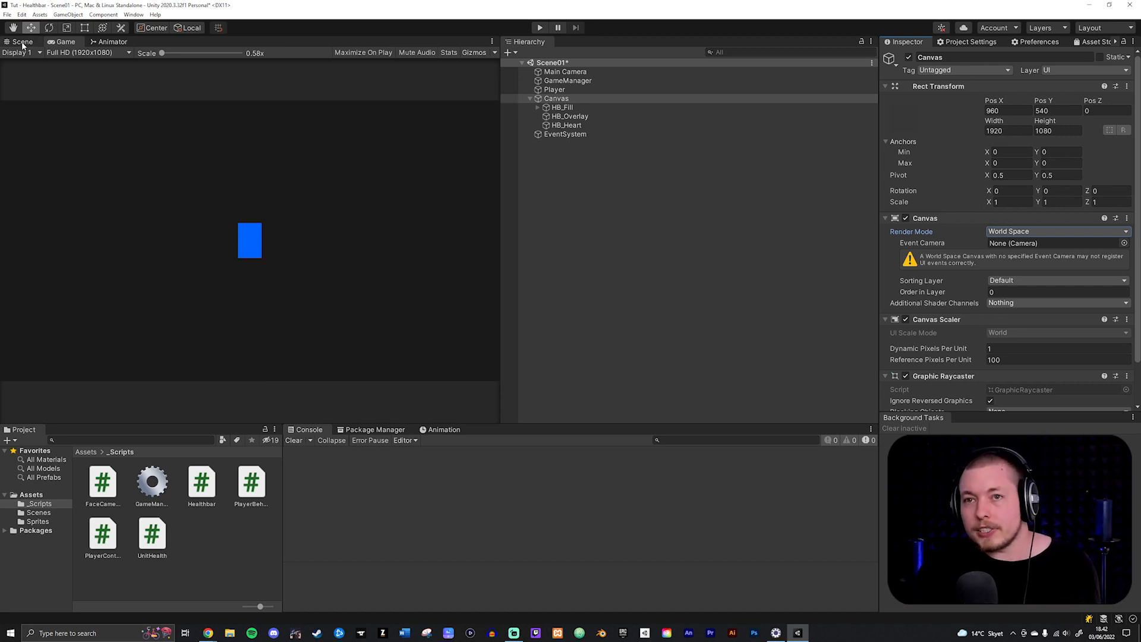
Anchor HB_Fill, HB_Overlay and HB_Heart to middle-center in the Scene view
left_click(21, 42)
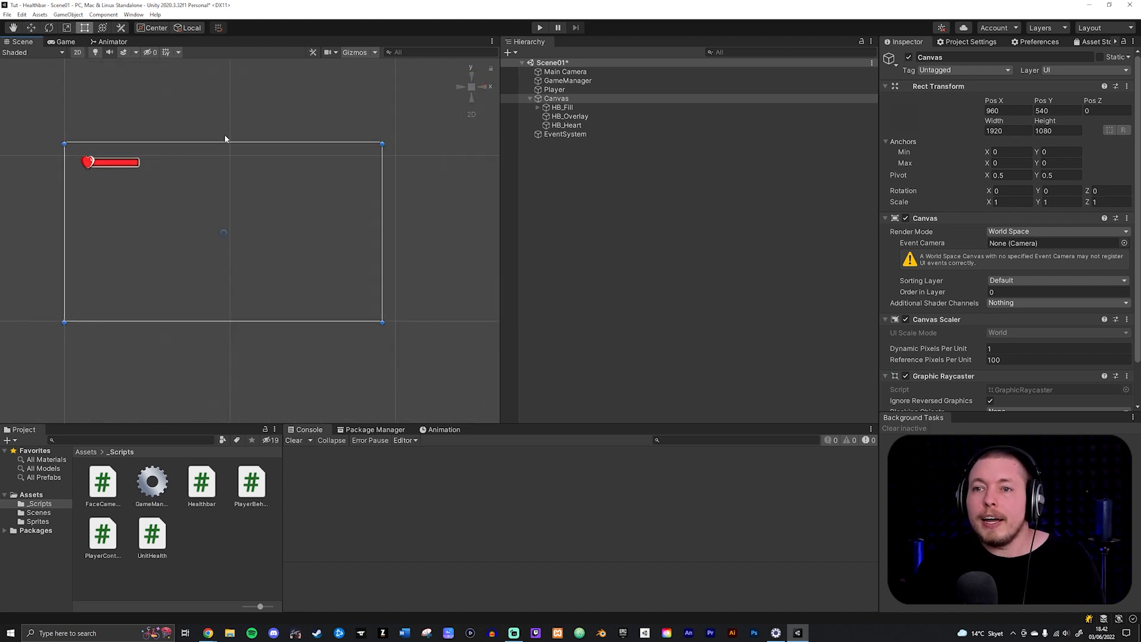
mouse_move(397, 309)
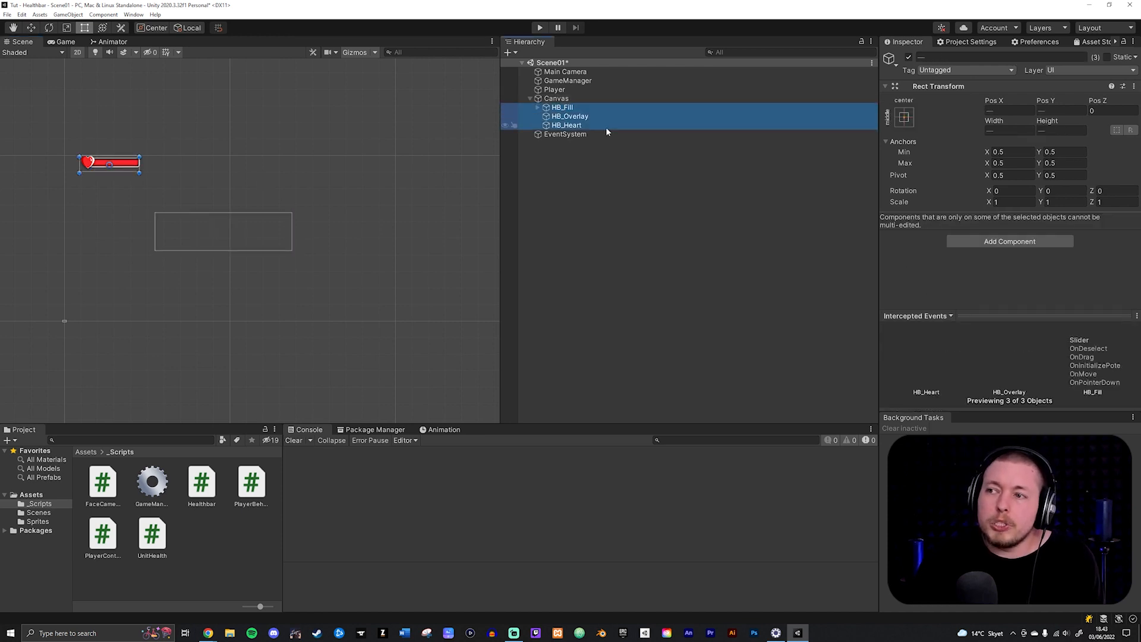
mouse_move(511, 160)
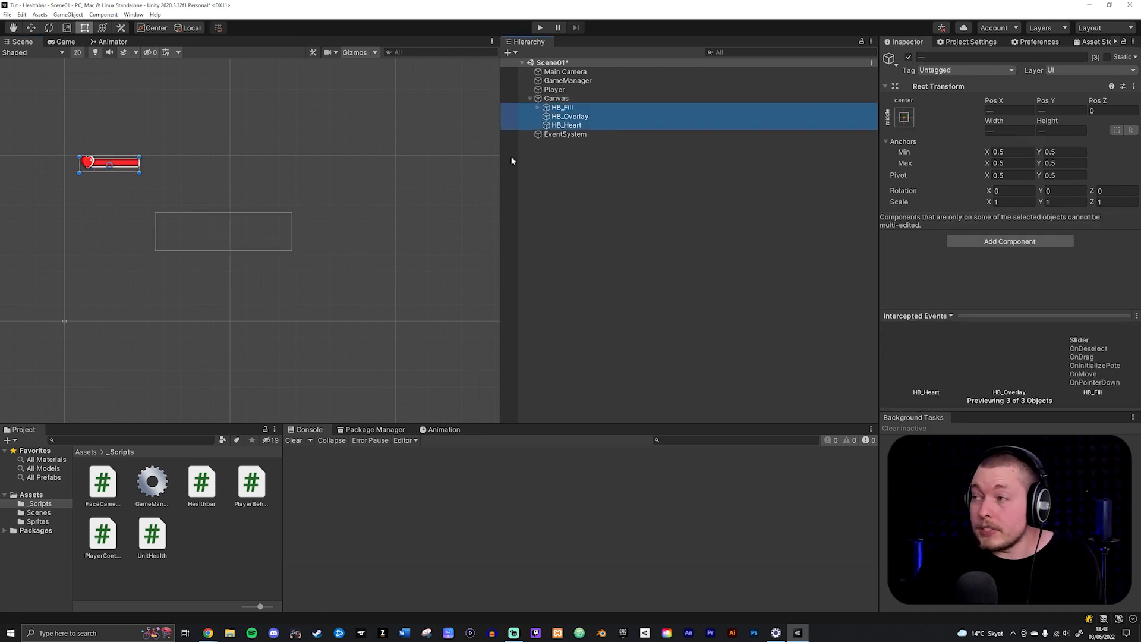
left_click(903, 118)
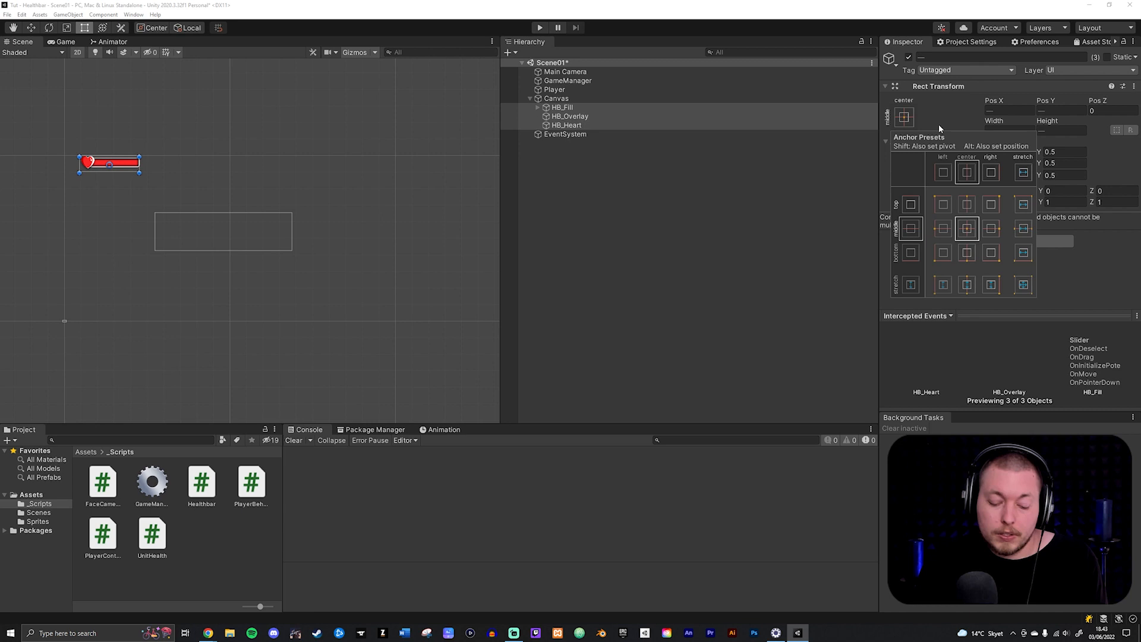
left_click(966, 228)
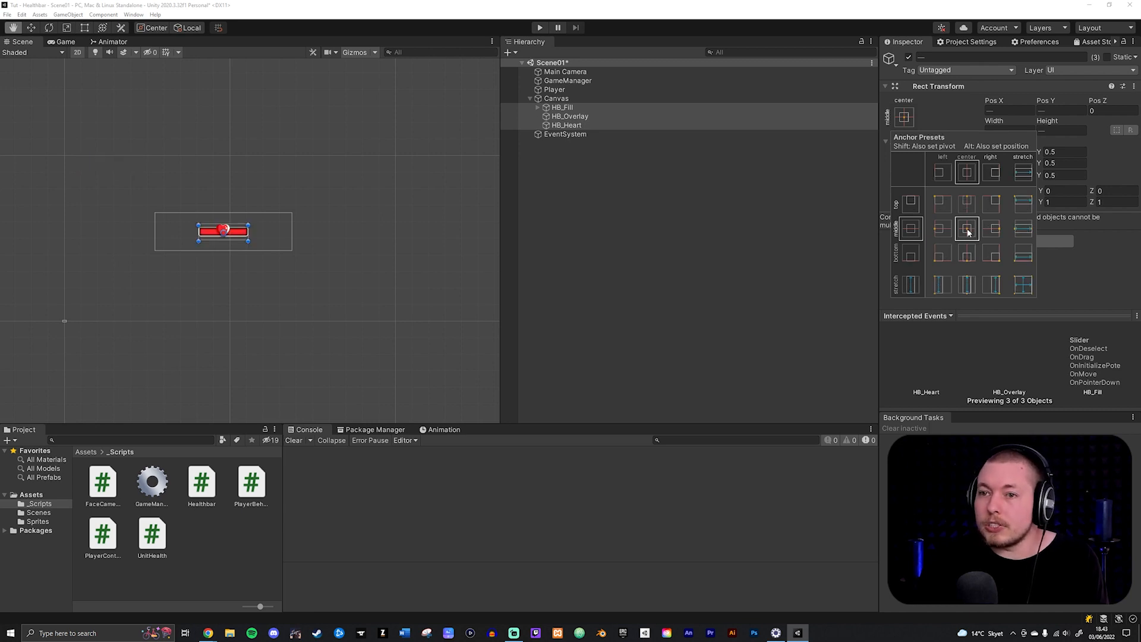
left_click(967, 228)
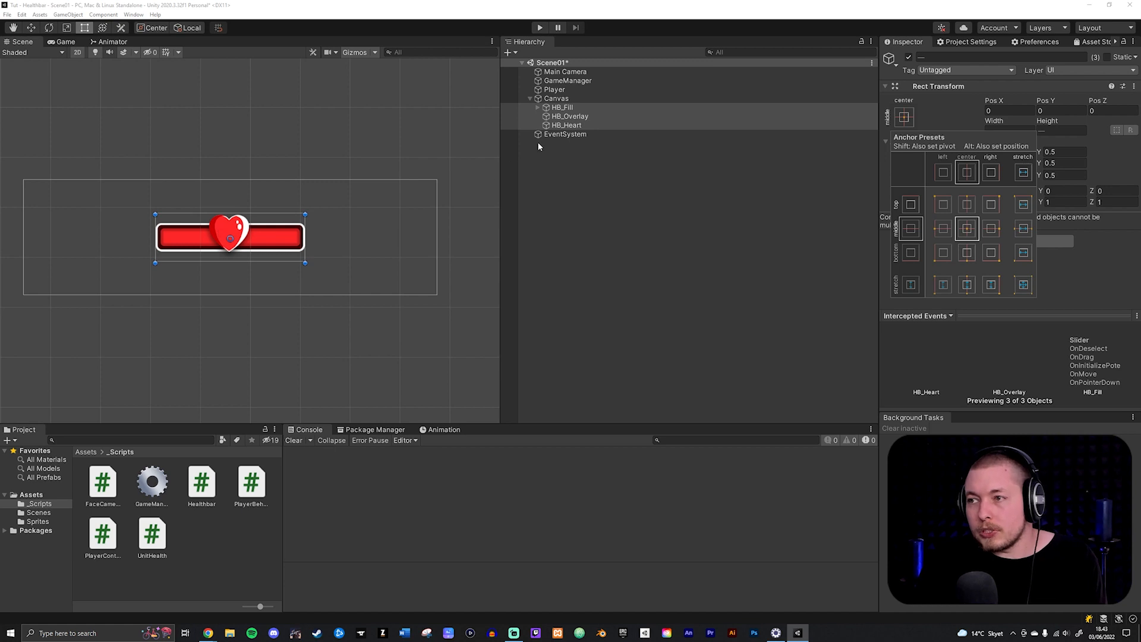
left_click(566, 125)
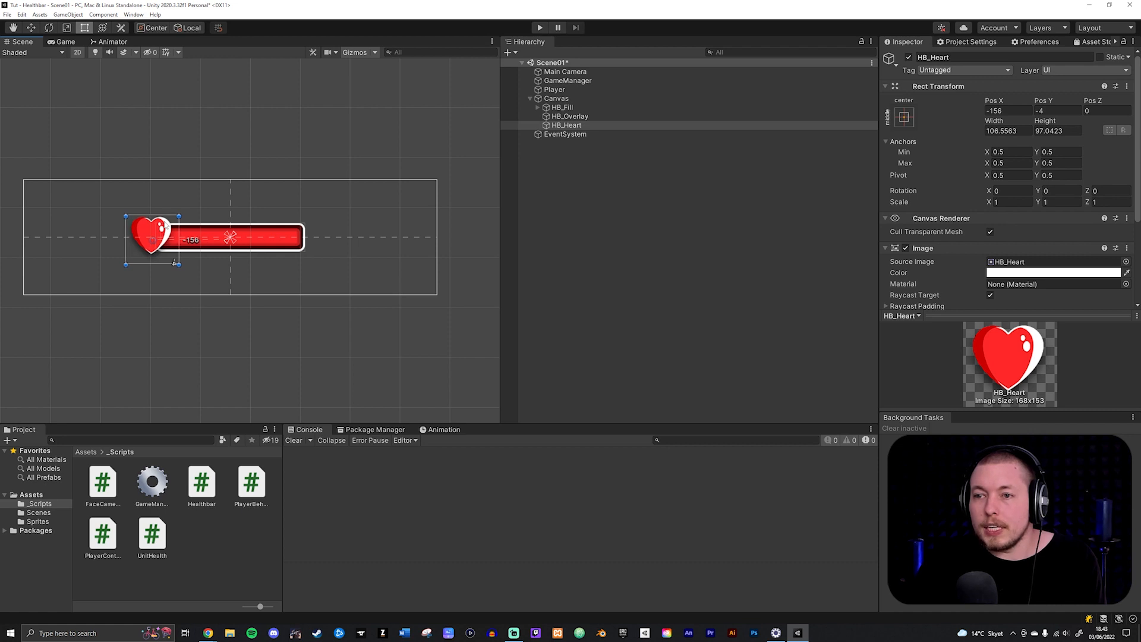
Resize the Canvas Rect Transform to about 410 by 97 around the bar
left_click(555, 98)
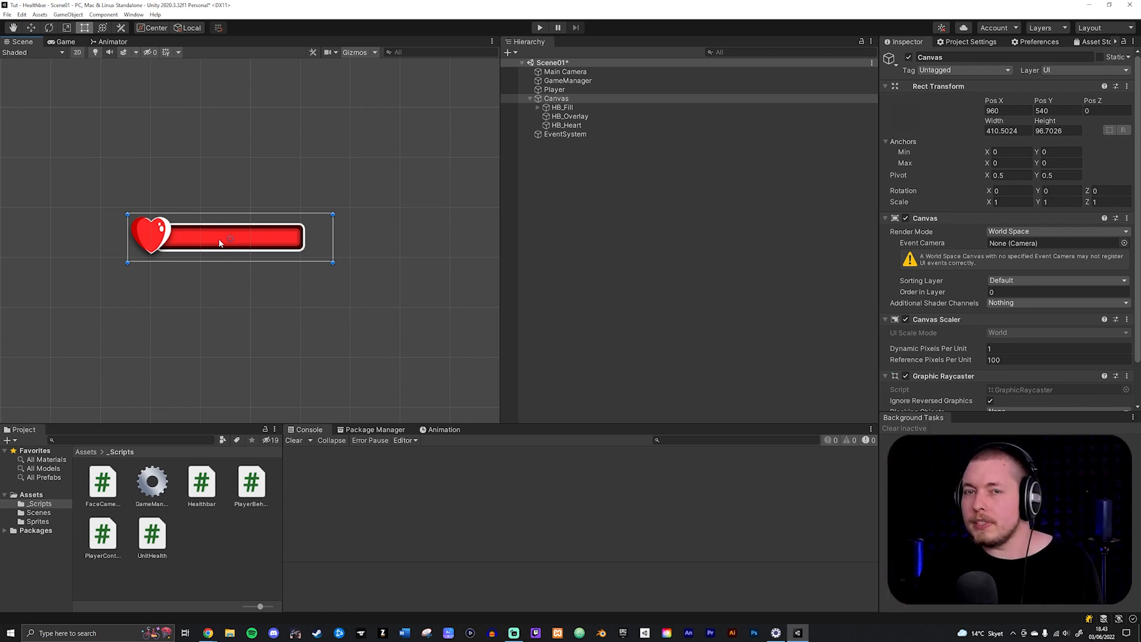
left_click(556, 99)
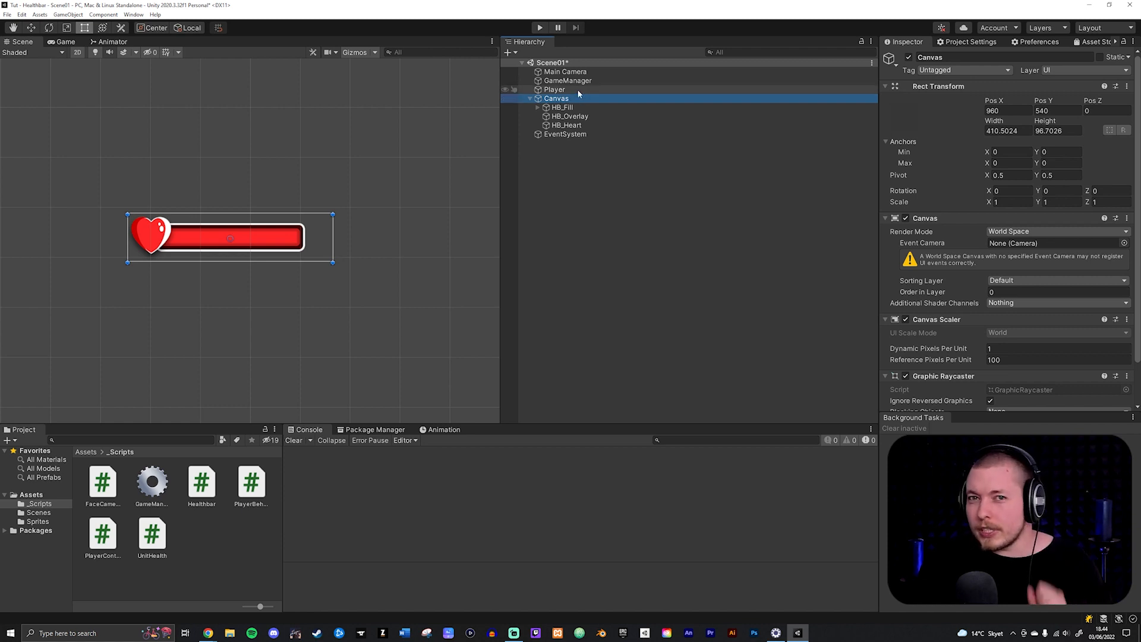
Set the Player's Transform Scale Y from 1.5 to 1, making it a square
left_click(555, 89)
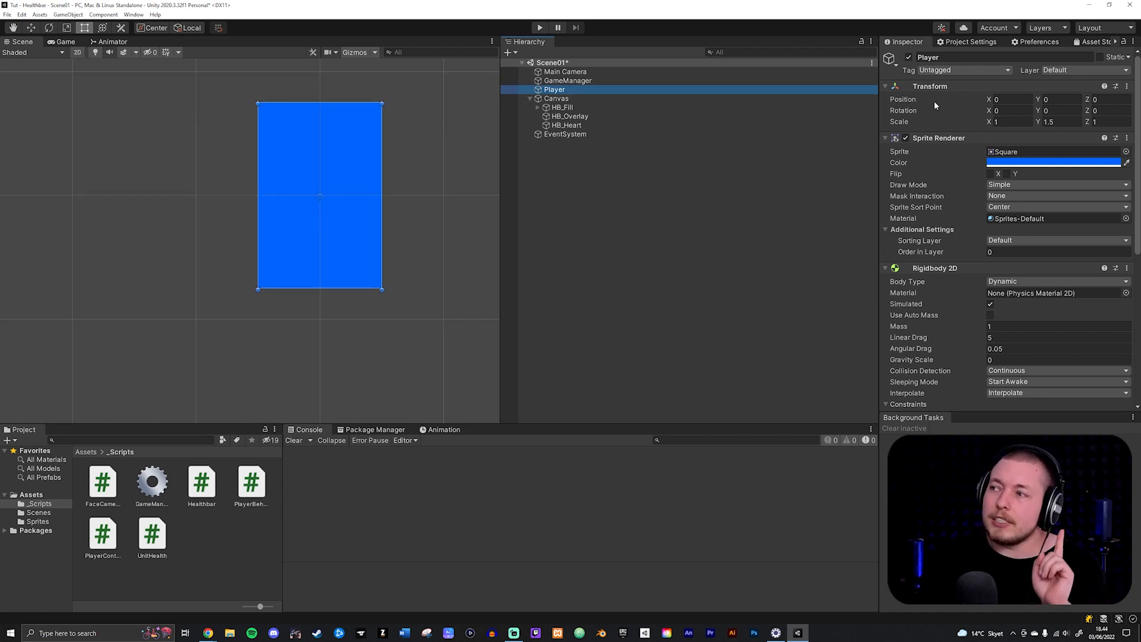
mouse_move(967, 88)
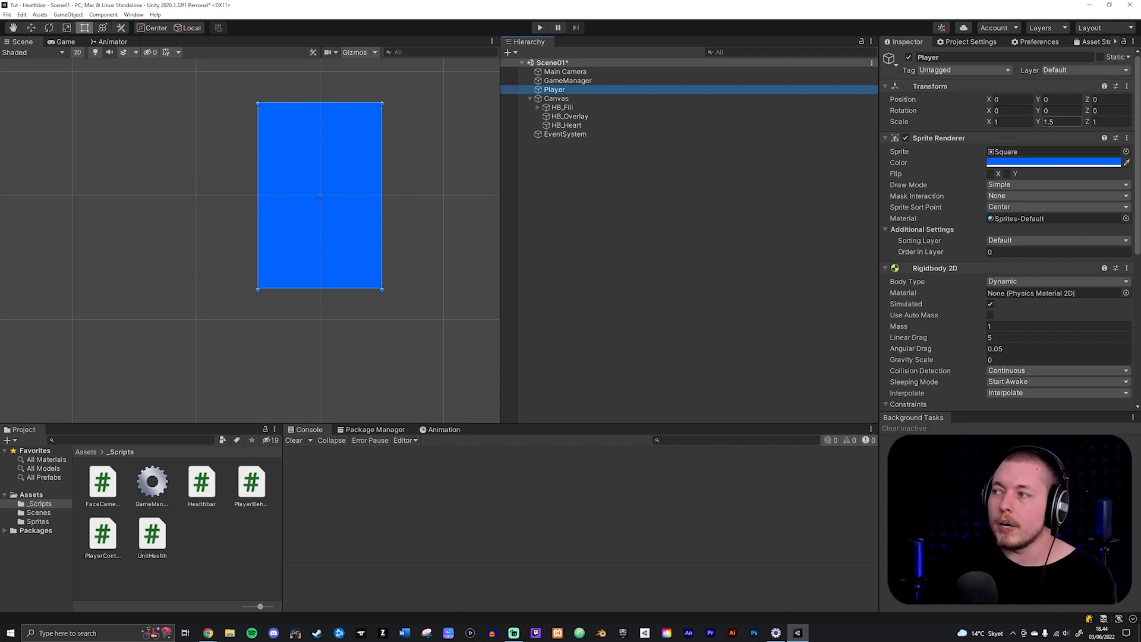
mouse_move(337, 278)
type("1")
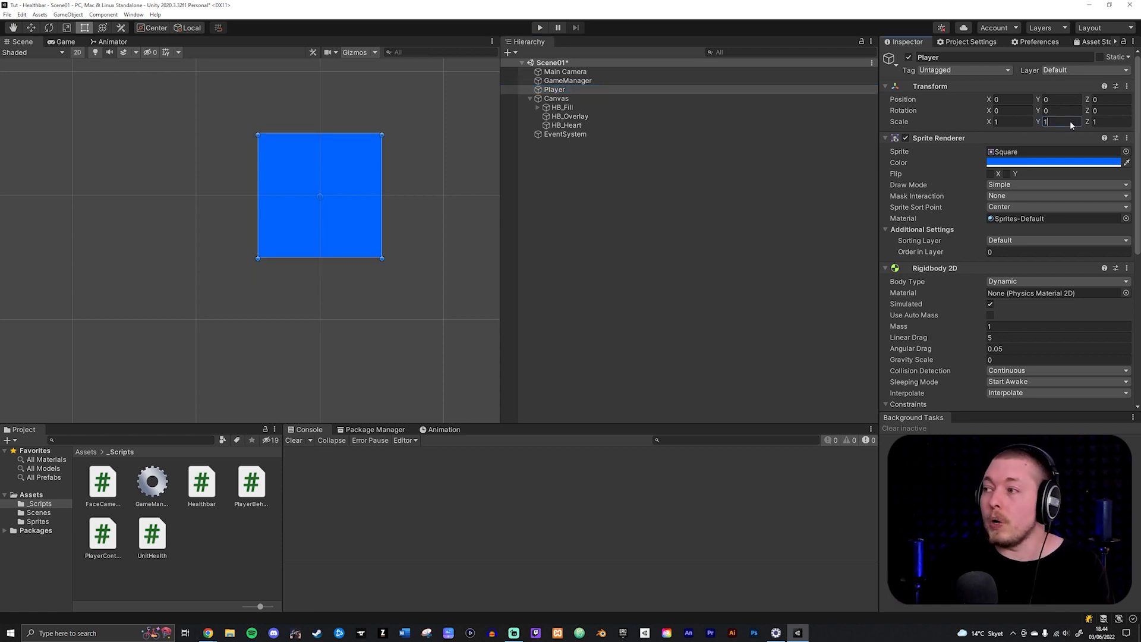
mouse_move(746, 253)
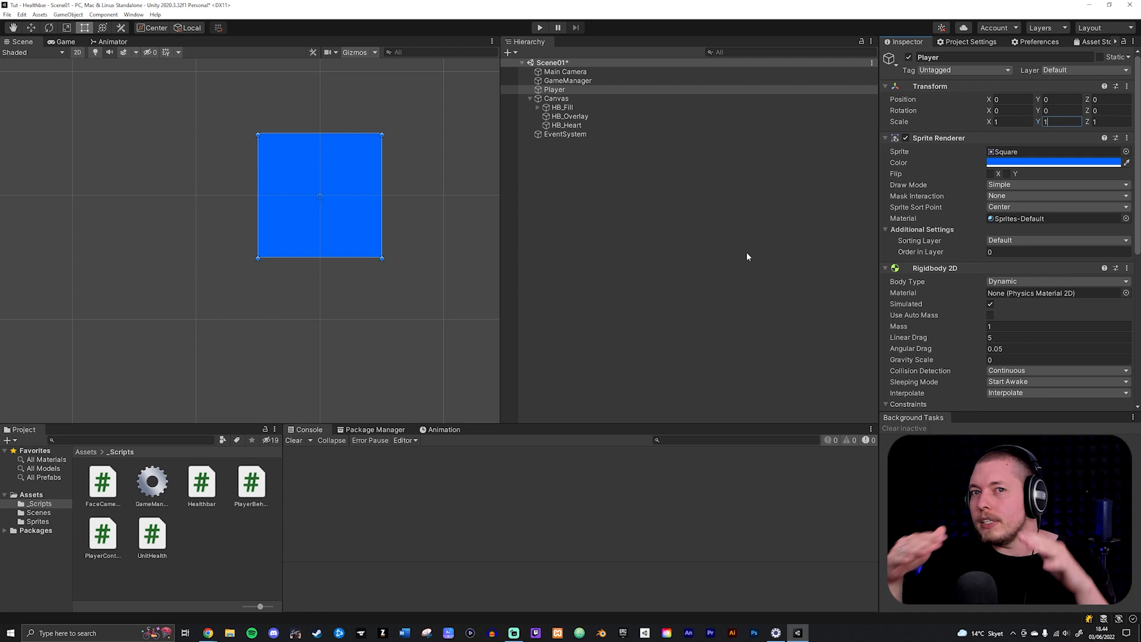
mouse_move(710, 245)
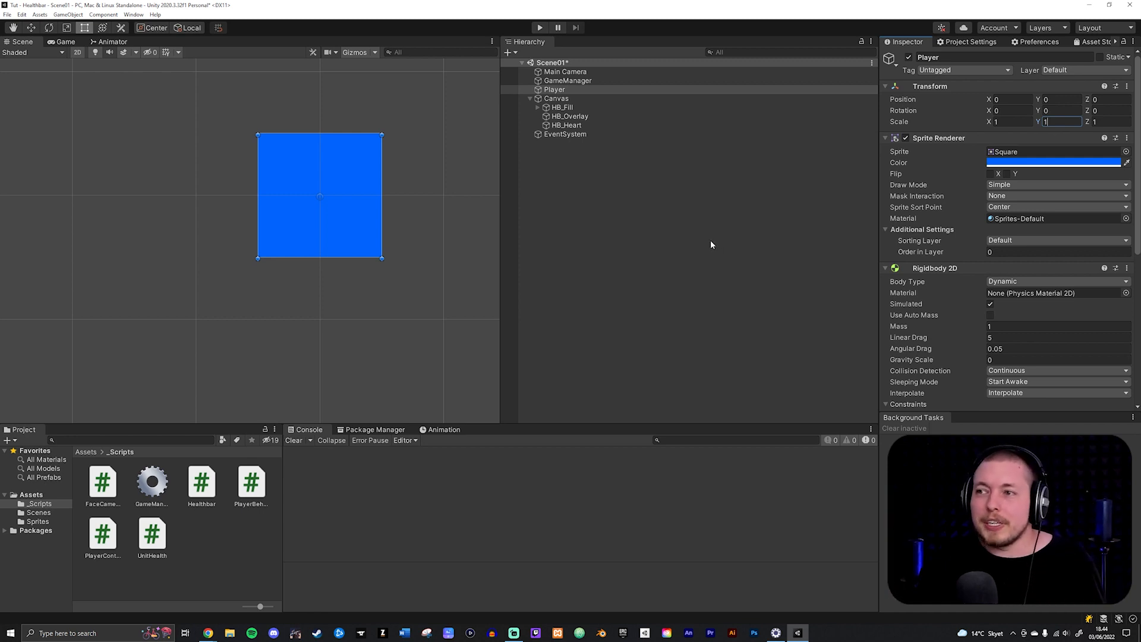
mouse_move(716, 244)
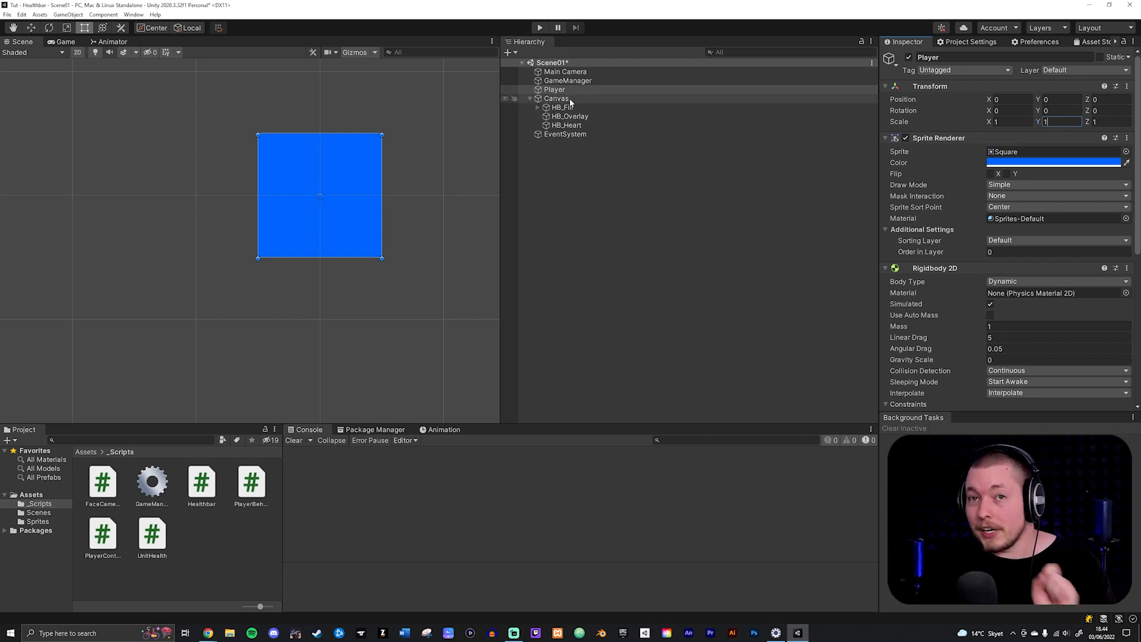
Parent the Canvas under Player and scale it to 0.005 on X, Y and Z
left_click(557, 98)
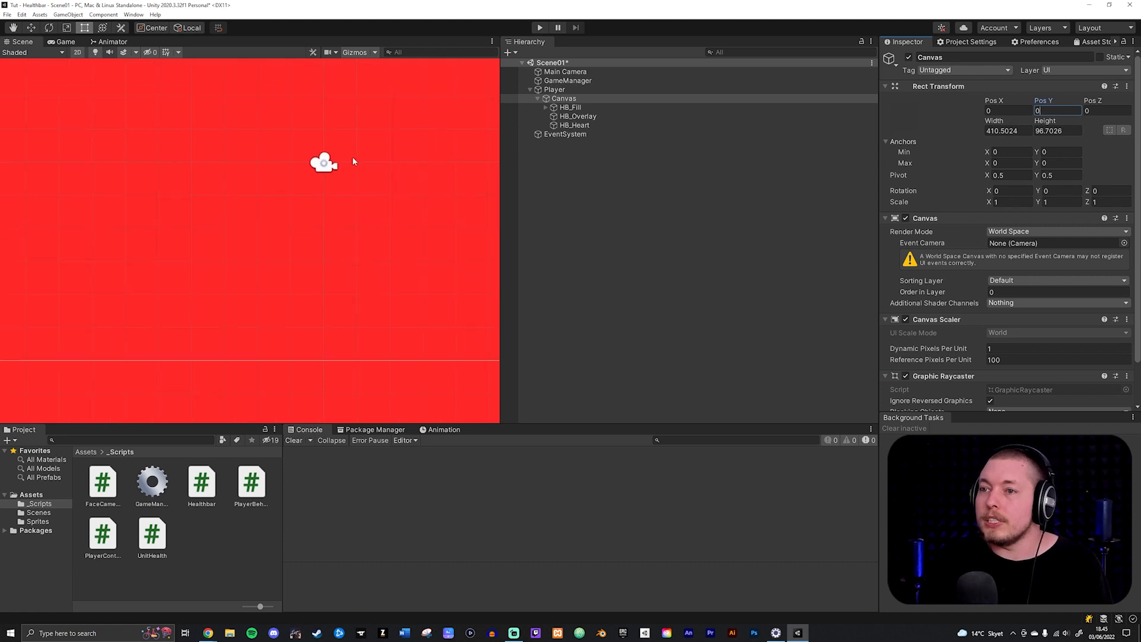
scroll("down", 3)
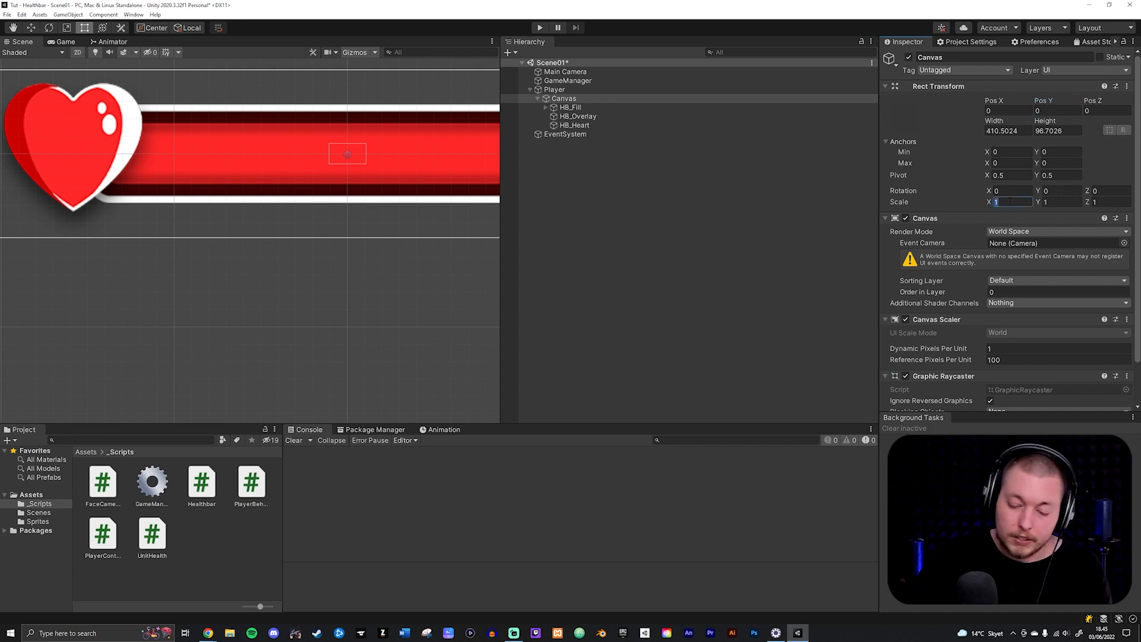
type("0.05")
left_click(1110, 202)
type("0.005")
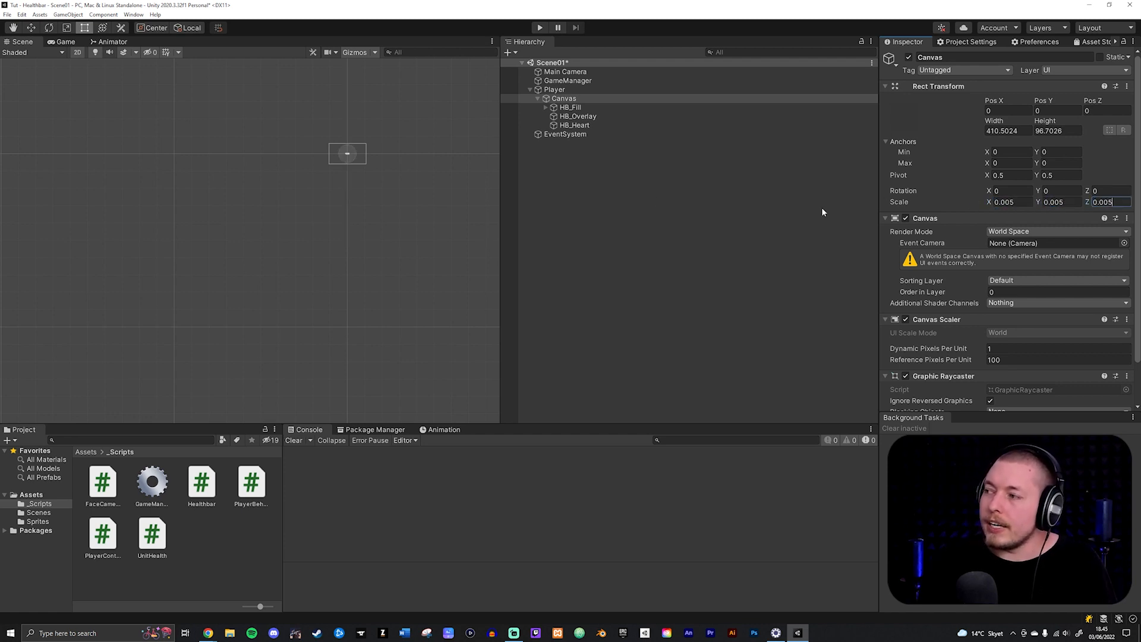
left_click(555, 89)
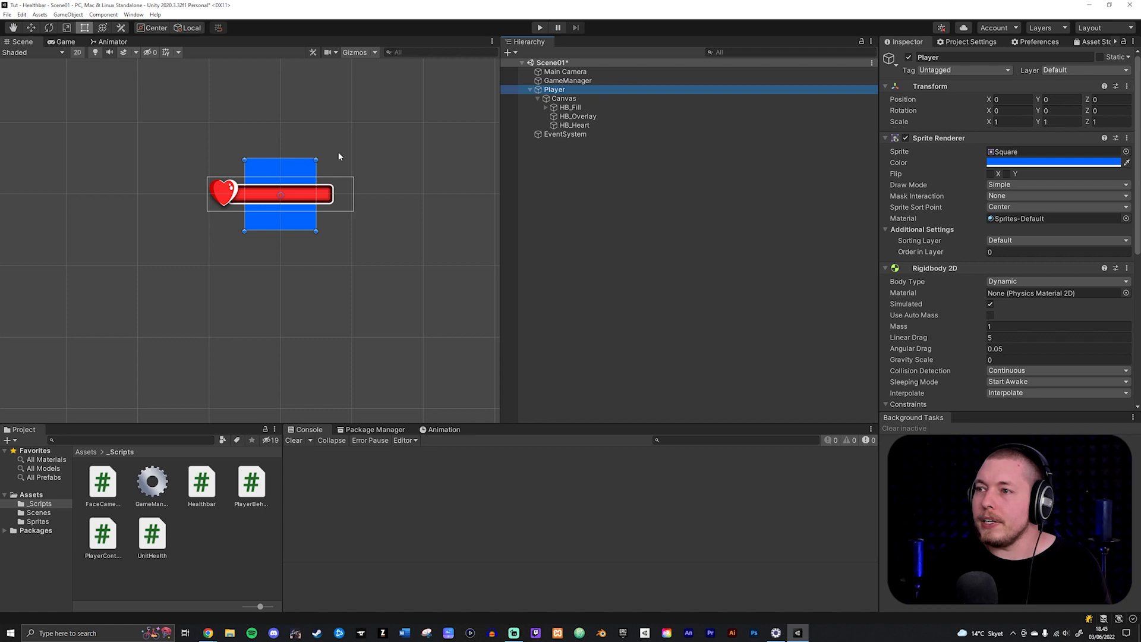
Raise the Canvas to Pos Y 1.25 above the player and run the game
left_click(564, 99)
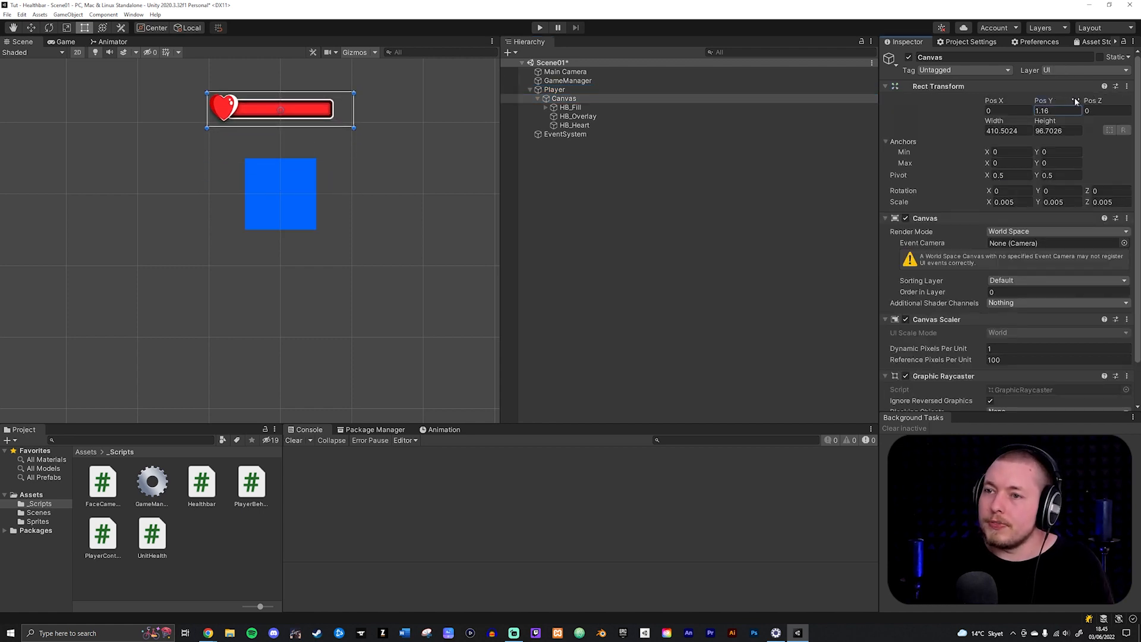
type("1.25")
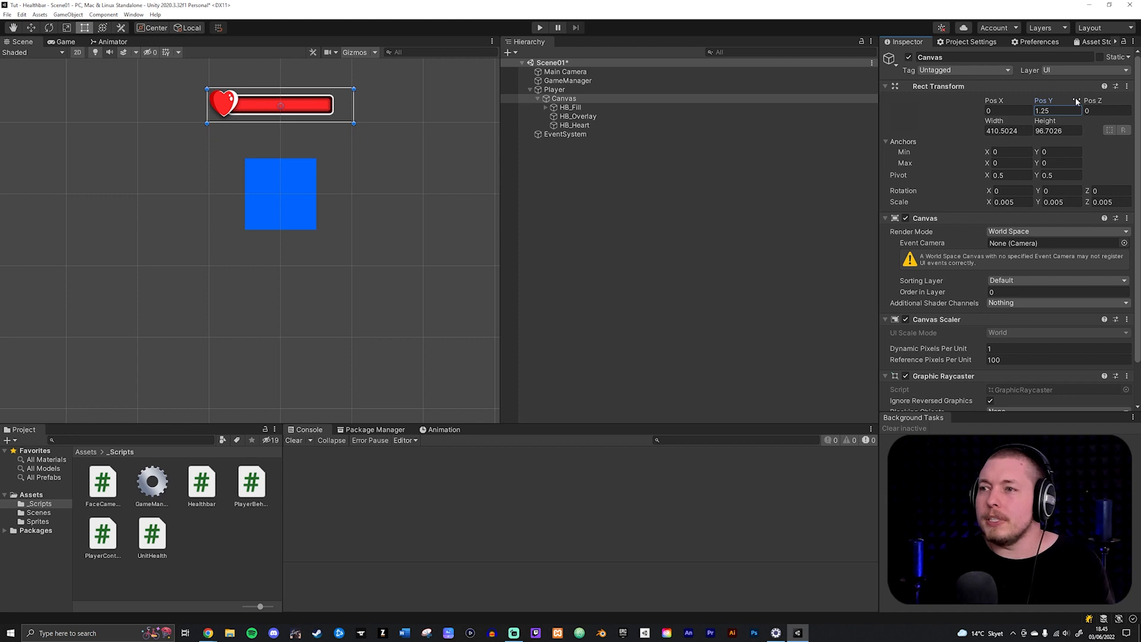
scroll("down", 3)
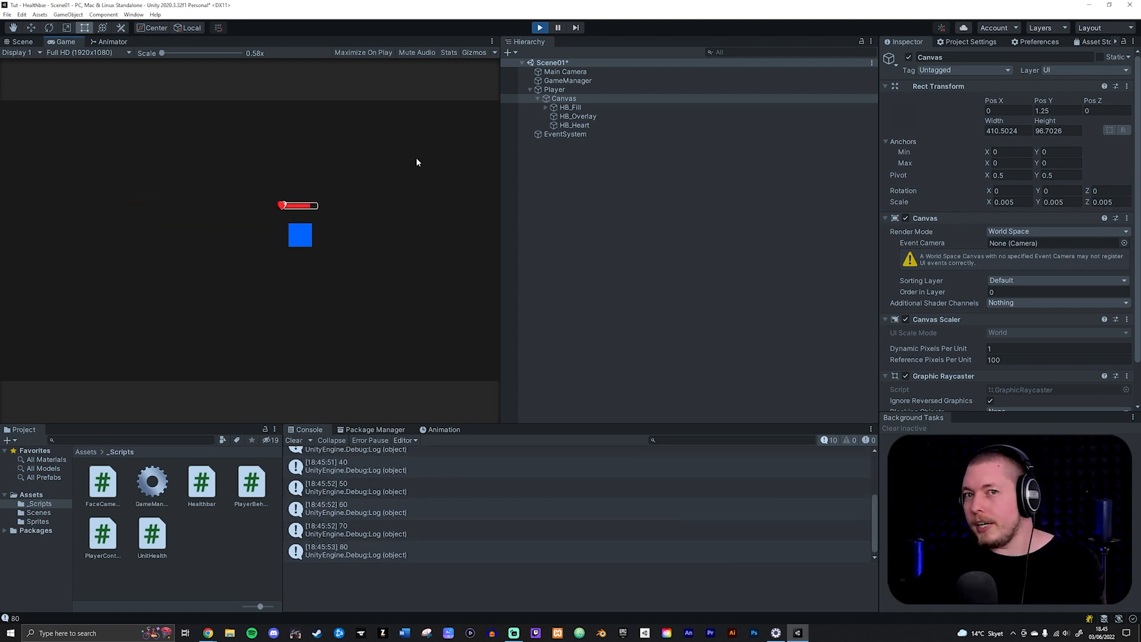
Stop Play, view the scene in 3D perspective and create the LookAtObject script
left_click(21, 41)
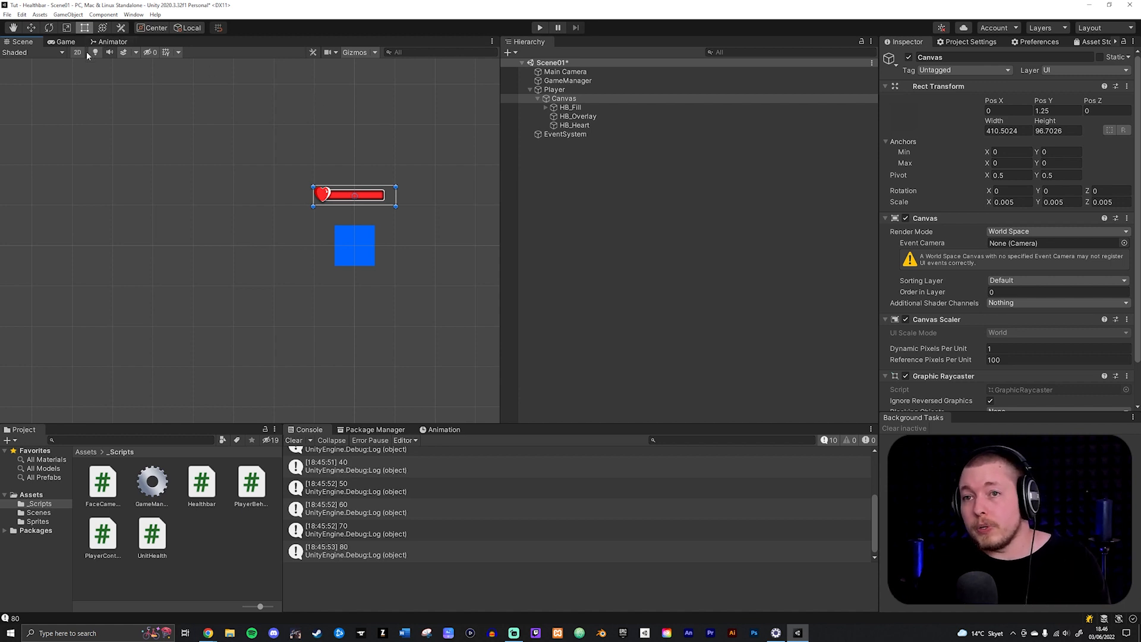
left_click(78, 53)
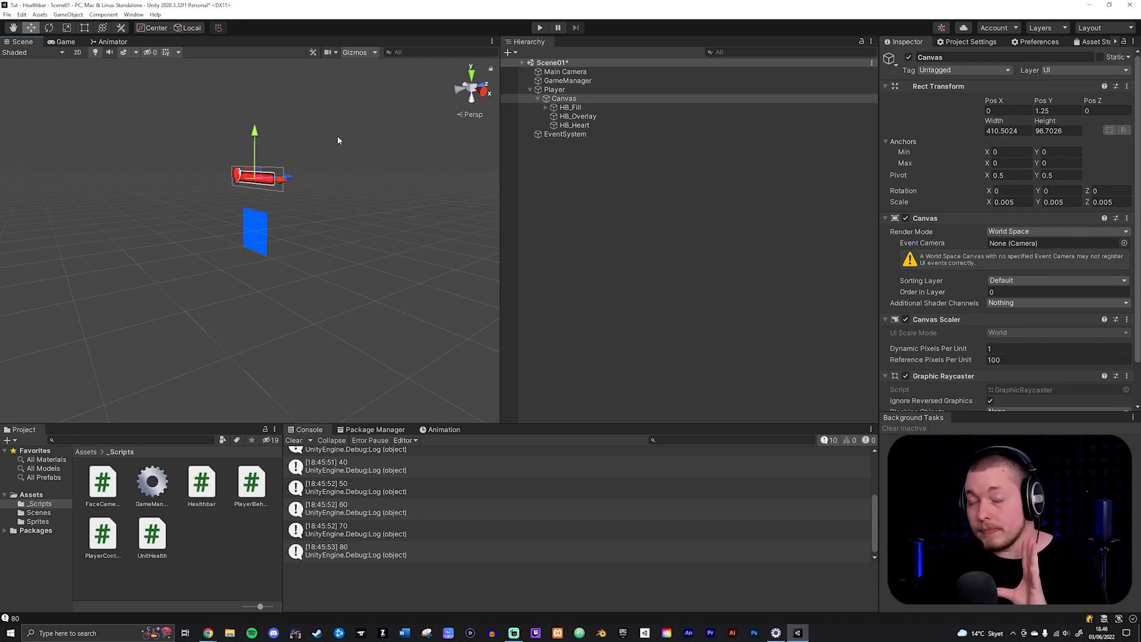
left_click(819, 632)
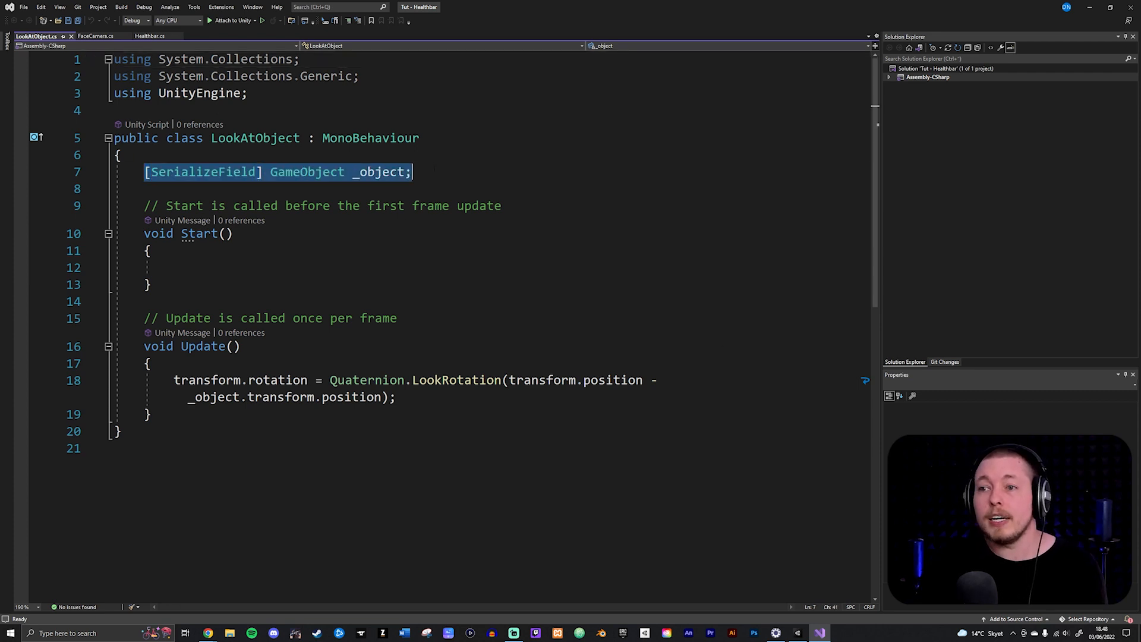
Add a serialized _object field and LookRotation away from its position in Update
double_click(381, 171)
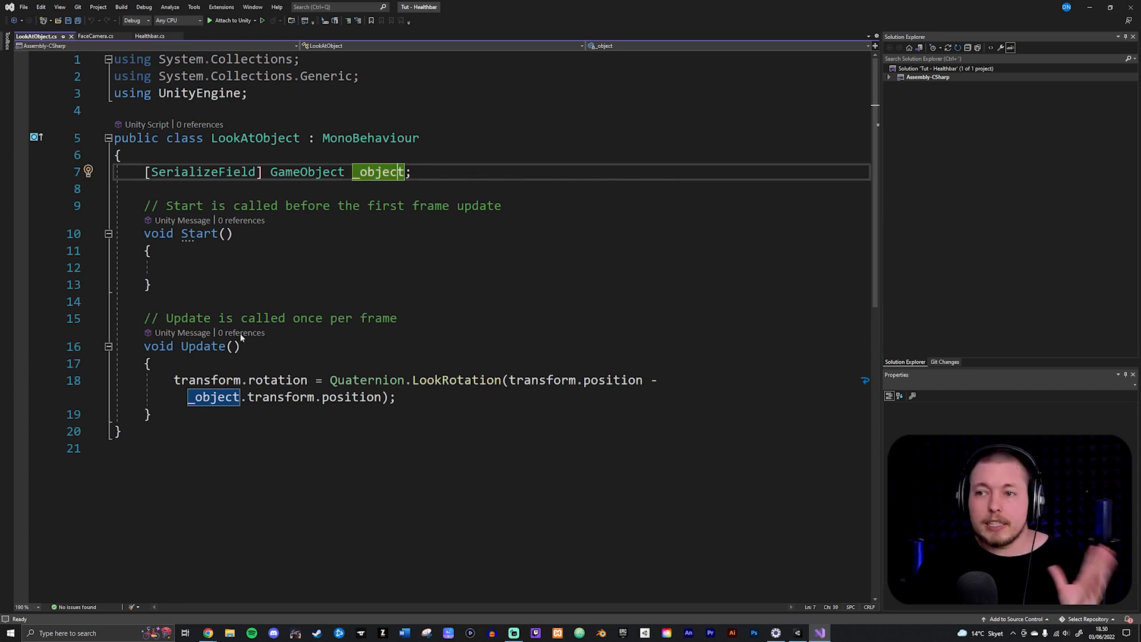
mouse_move(203, 346)
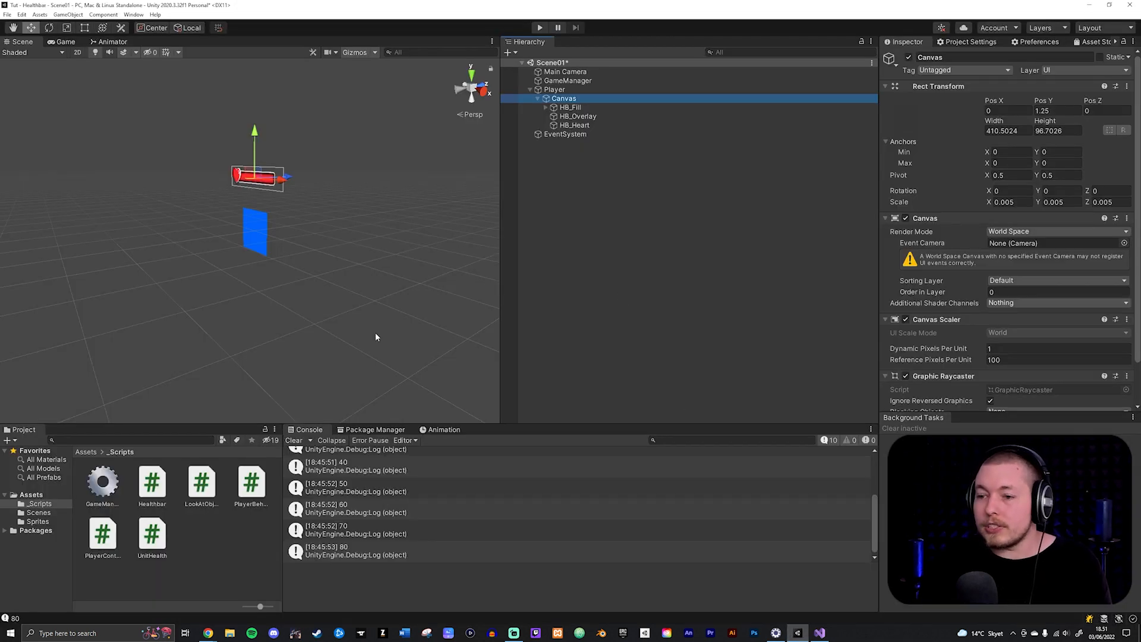
mouse_move(128, 537)
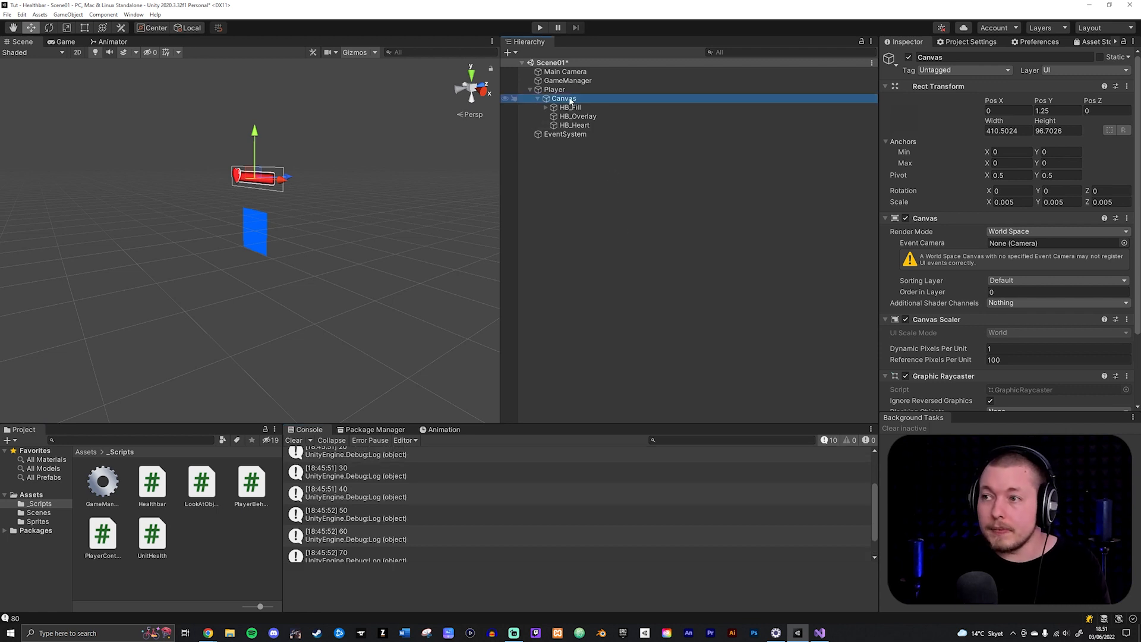
Attach LookAtObject to the Canvas with Main Camera as its target object
scroll("down", 3)
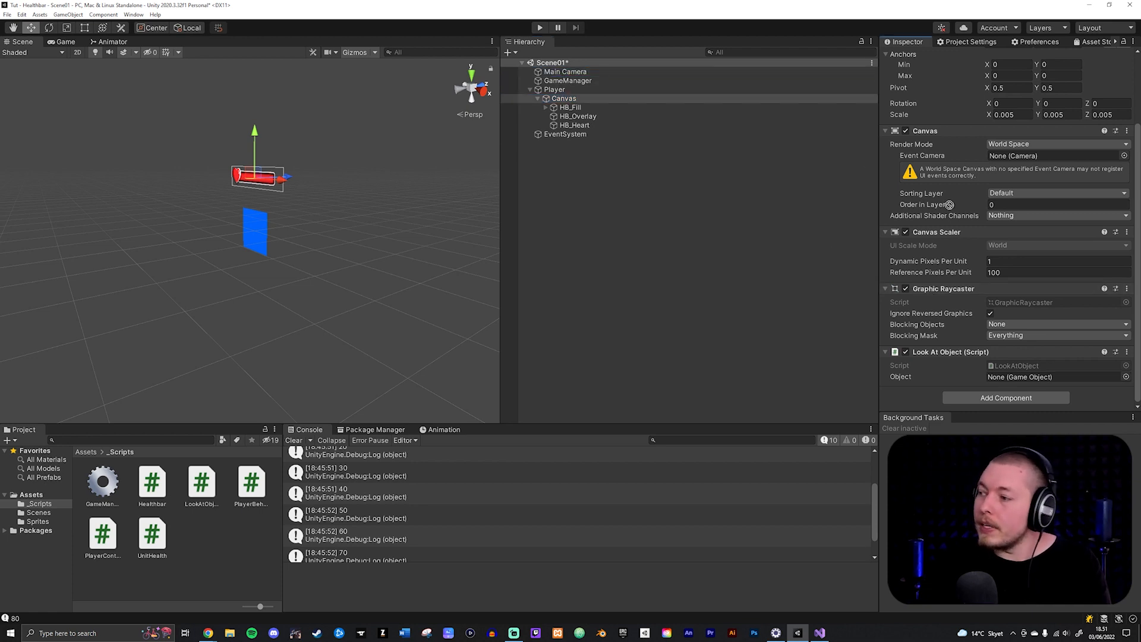
left_click(1052, 377)
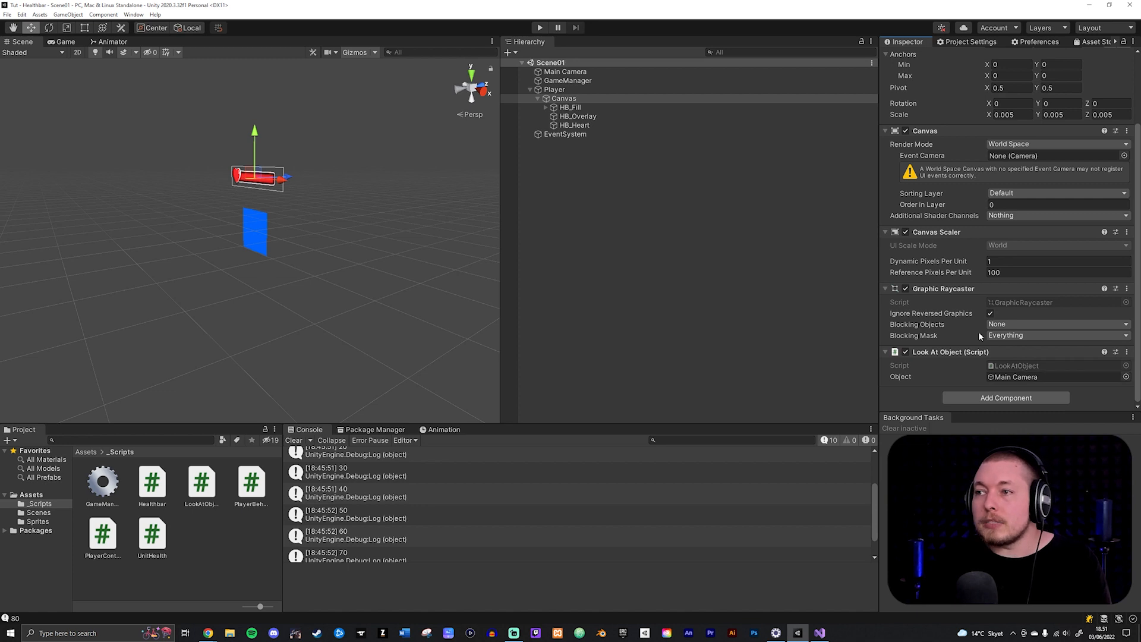
mouse_move(694, 225)
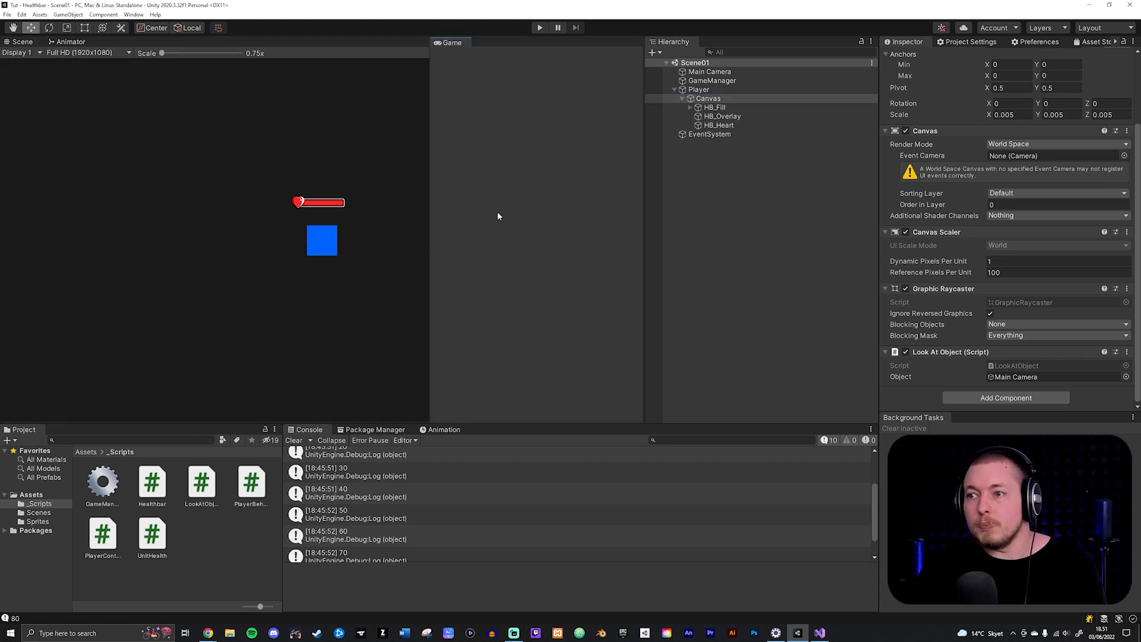
Run the game to watch the health bar face the camera above the player
left_click(540, 27)
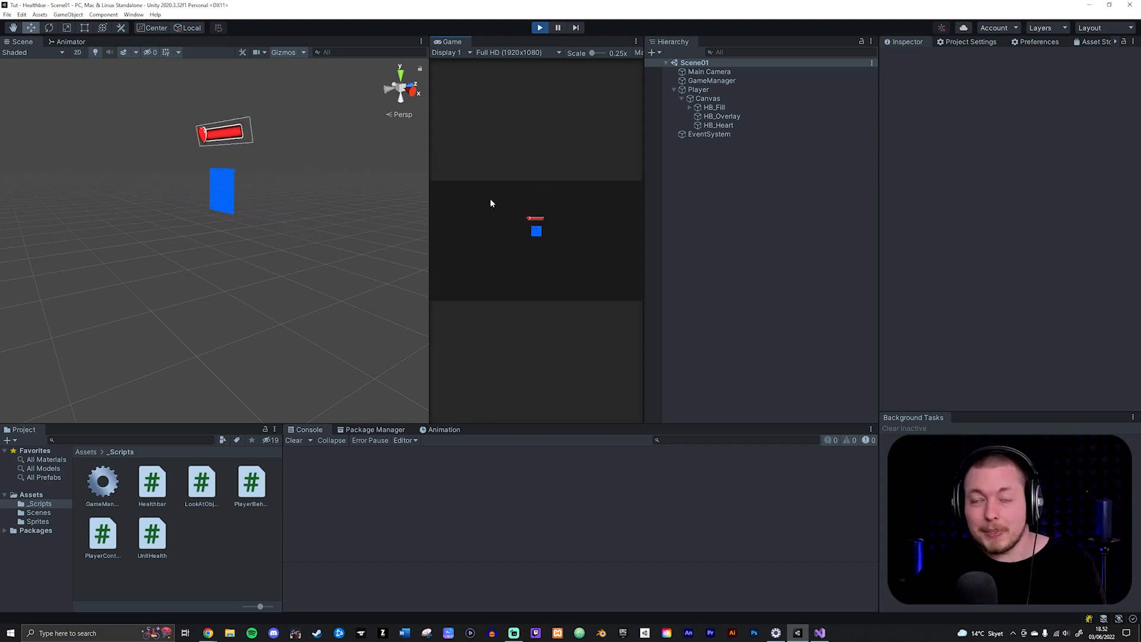
mouse_move(553, 219)
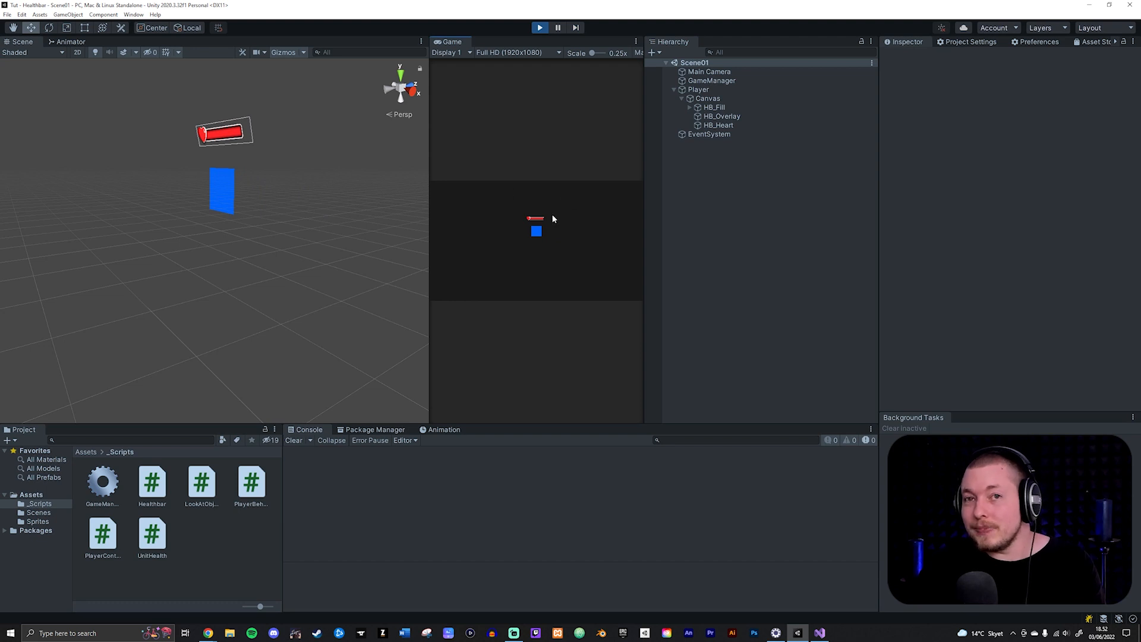
mouse_move(551, 219)
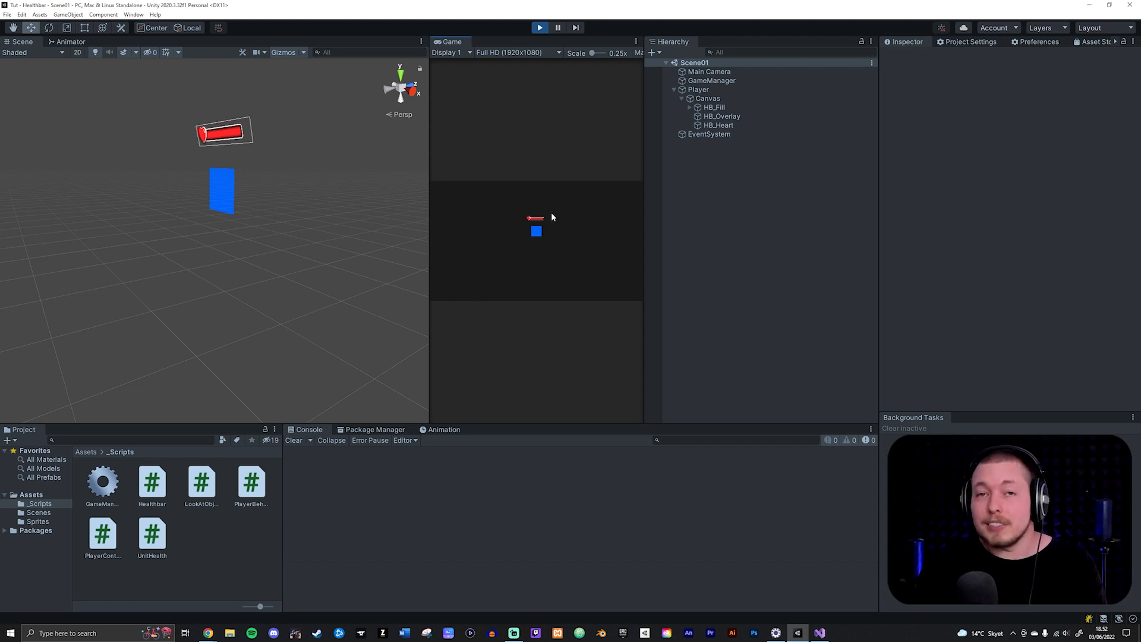
mouse_move(417, 198)
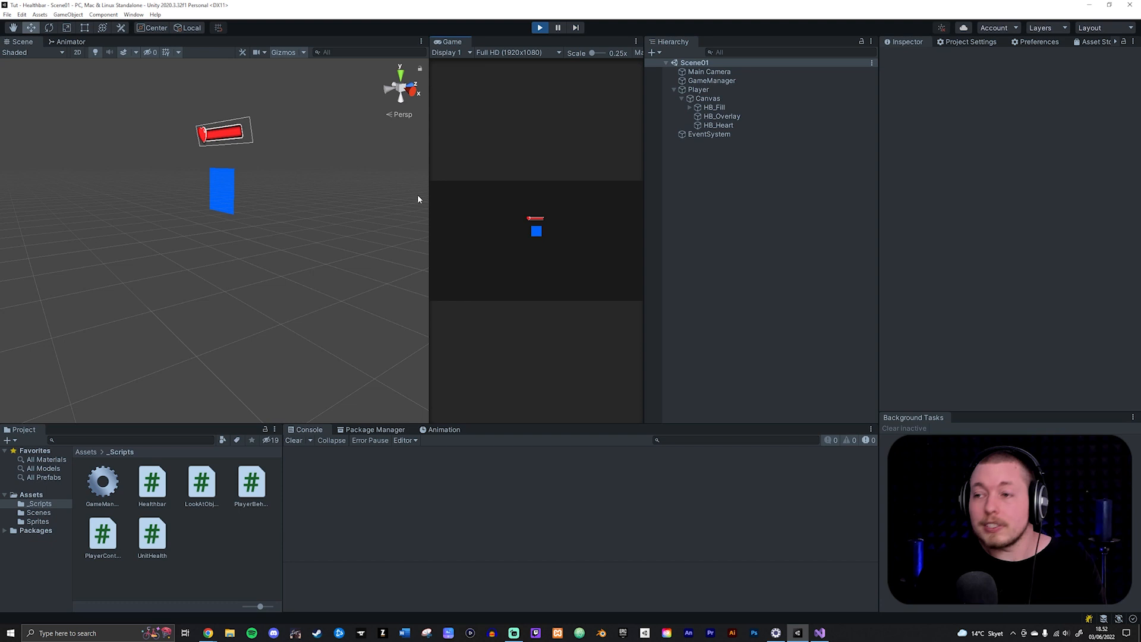
mouse_move(234, 157)
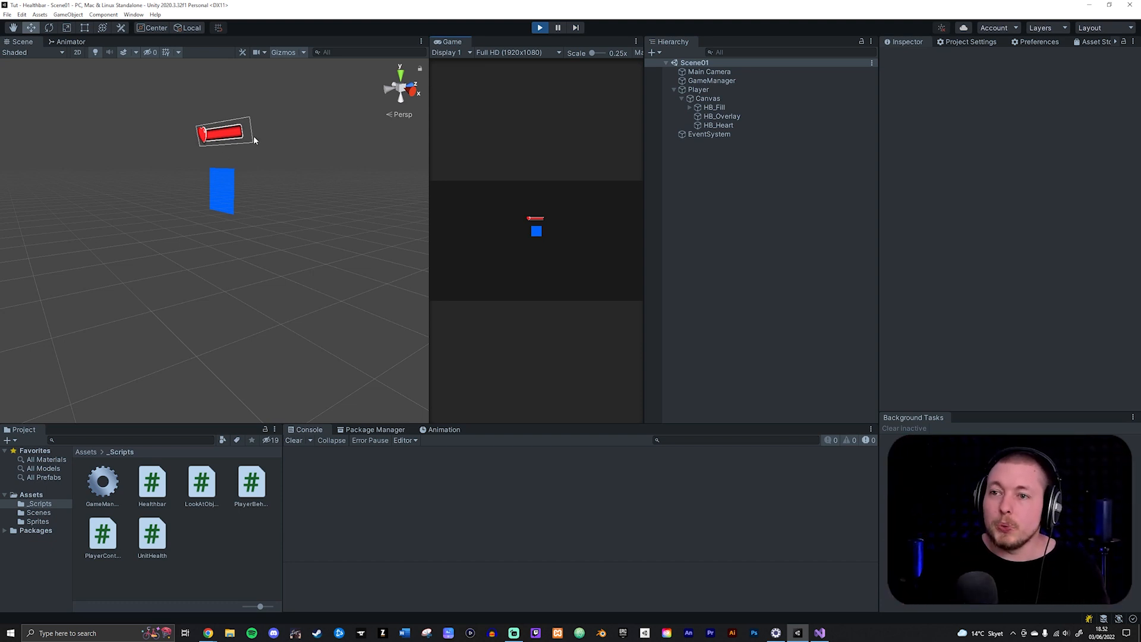
mouse_move(517, 219)
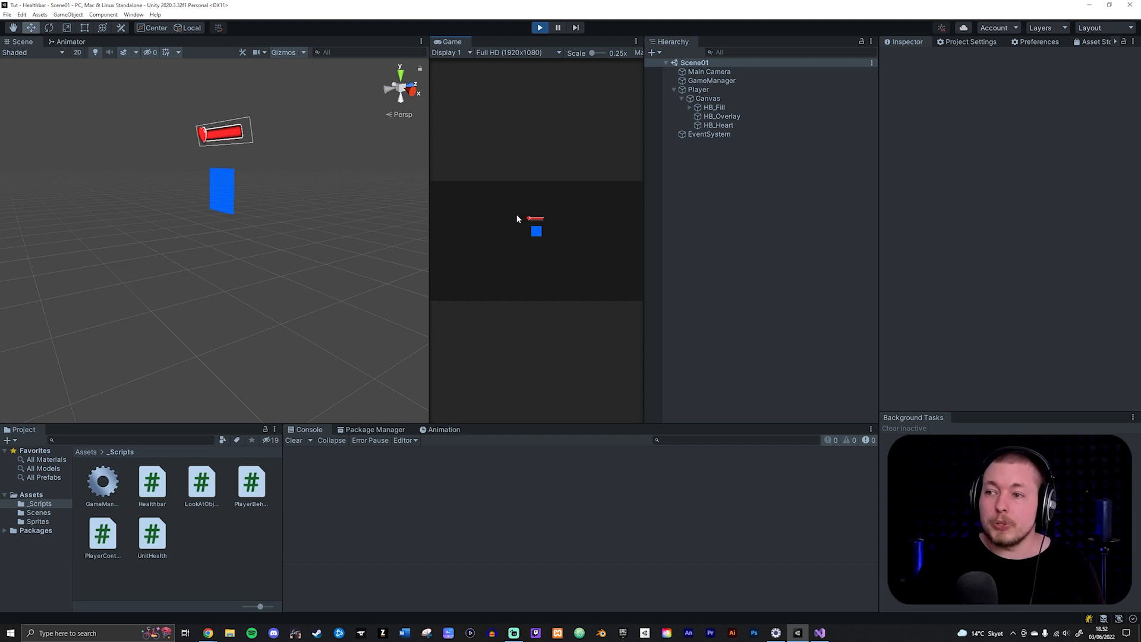
mouse_move(363, 154)
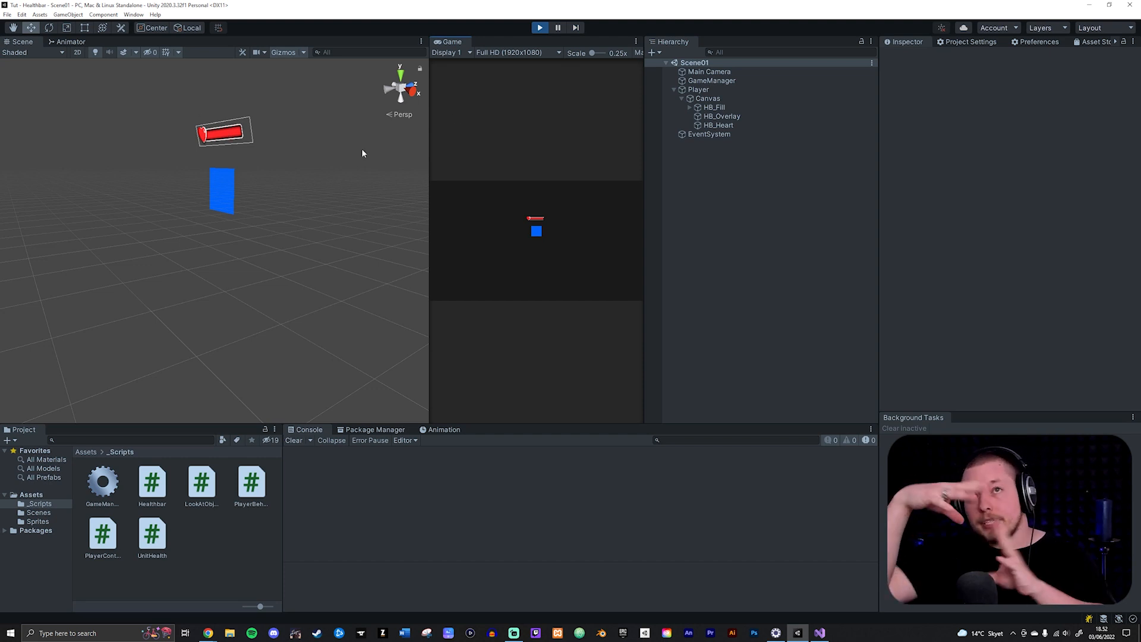